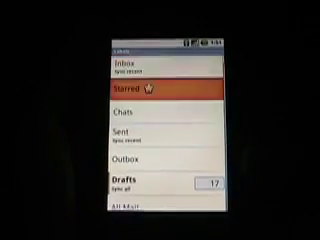
{"action": "scroll", "scroll_direction": "down", "scroll_amount": 3}
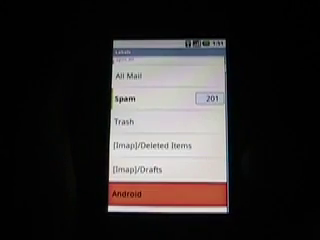
{"action": "scroll", "scroll_direction": "down", "scroll_amount": 3}
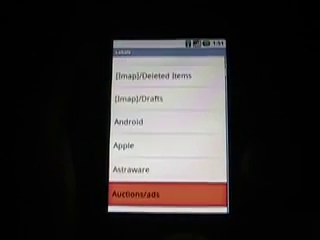
{"action": "scroll", "scroll_direction": "down", "scroll_amount": 3}
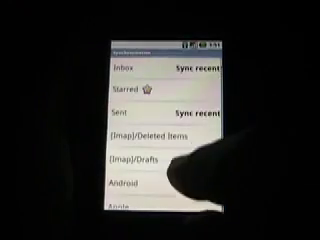
{"action": "scroll", "scroll_direction": "down", "scroll_amount": 3}
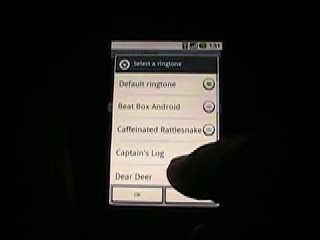
{"action": "scroll", "scroll_direction": "down", "scroll_amount": 3}
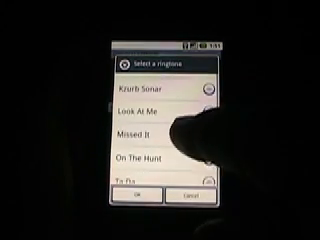
{"action": "scroll", "scroll_direction": "down", "scroll_amount": 3}
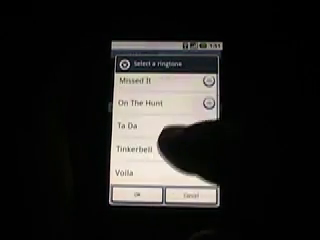